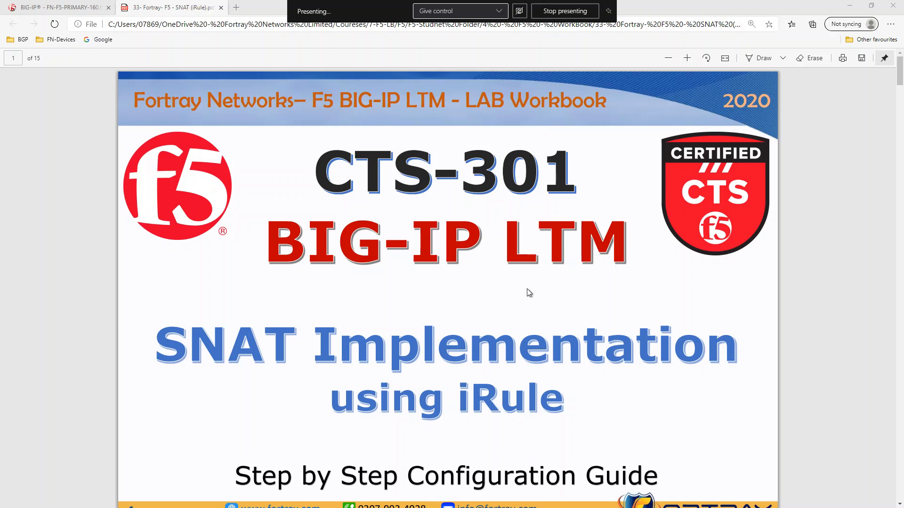
# Scroll the workbook PDF to section 6.2, Step 2: Creating iRule to Enable SNAT.
pyautogui.scroll(-3)
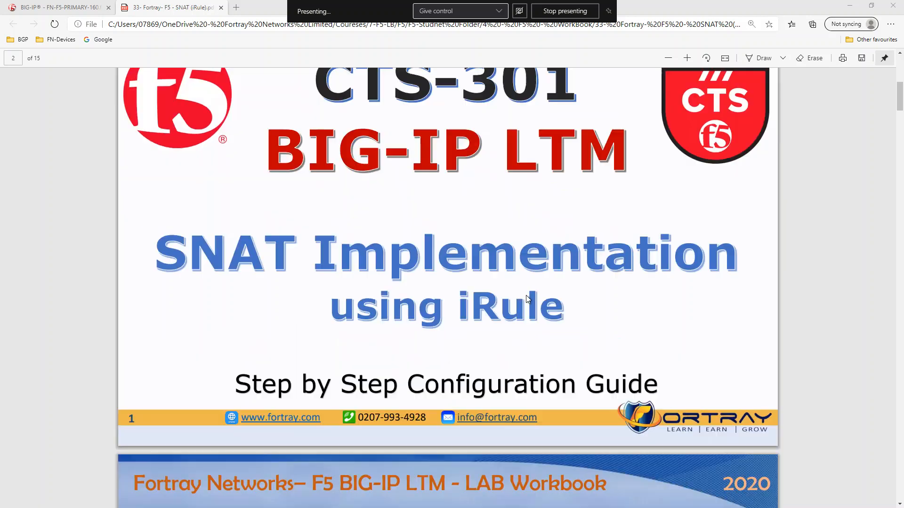
pyautogui.scroll(-3)
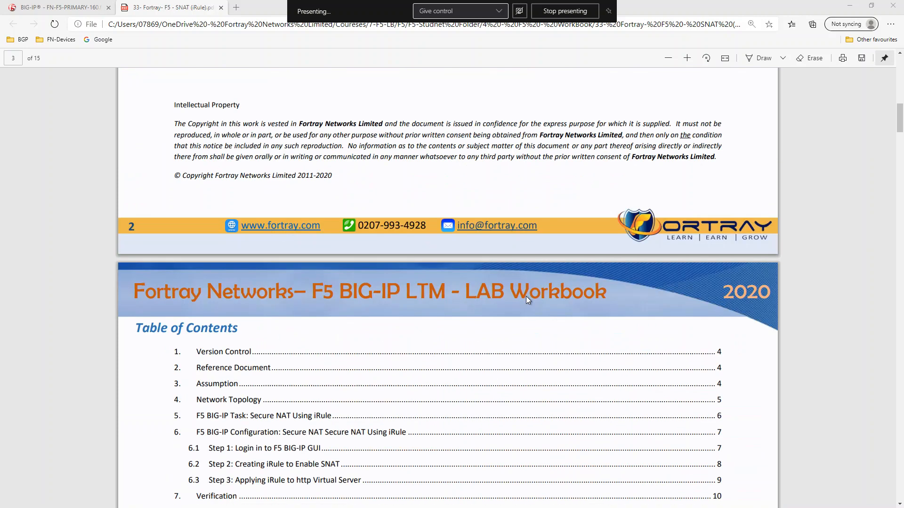
pyautogui.scroll(-3)
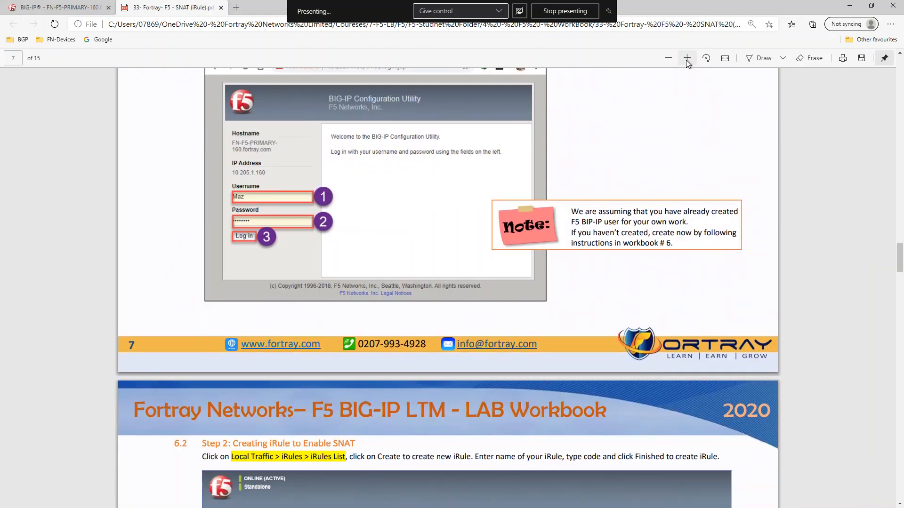
pyautogui.scroll(-3)
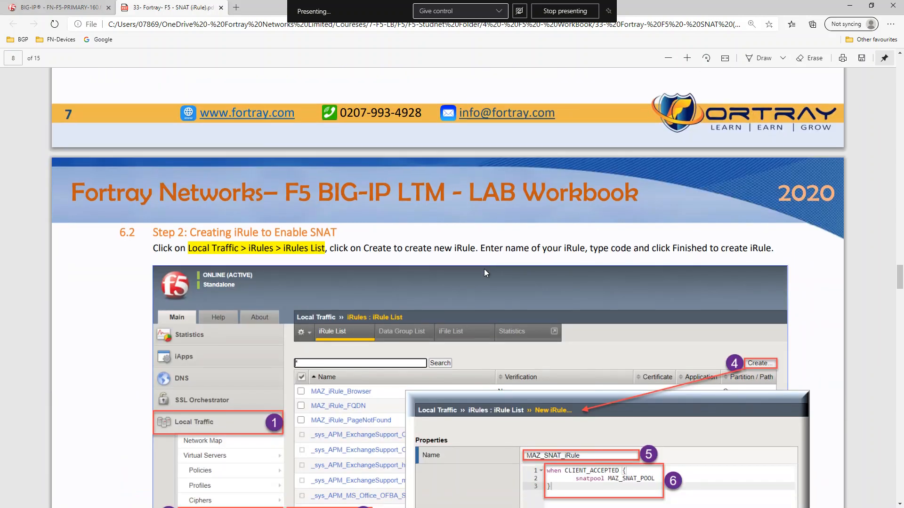
pyautogui.scroll(-3)
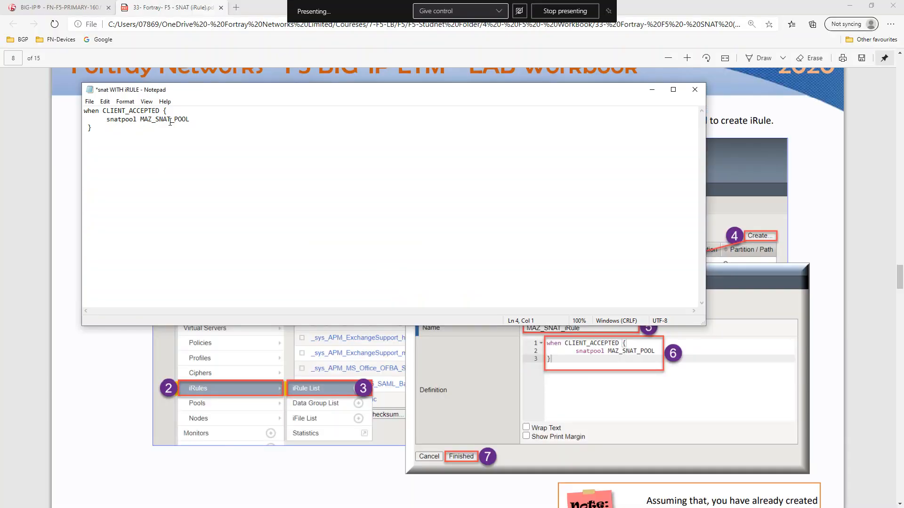
# Select and copy the CLIENT_ACCEPTED iRule code using MAZ_SNAT_POOL from Notepad.
pyautogui.click(190, 119)
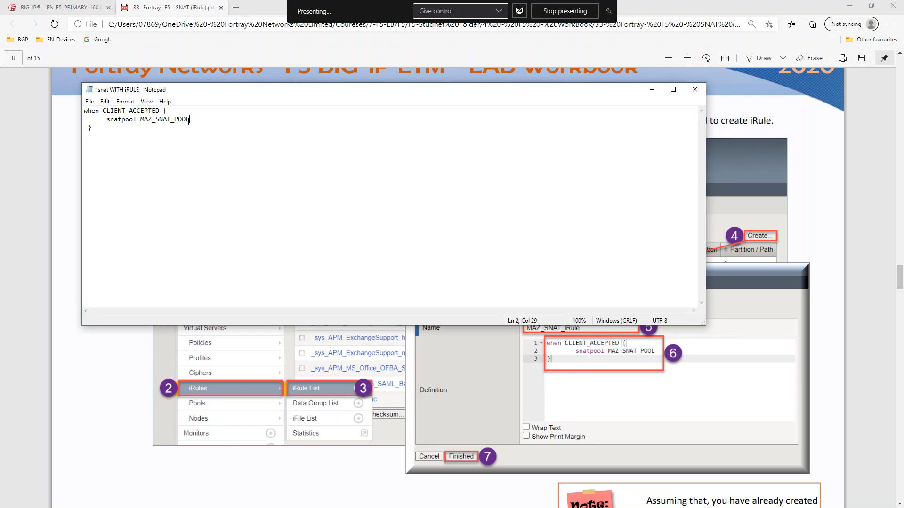
pyautogui.press('ctrl+a')
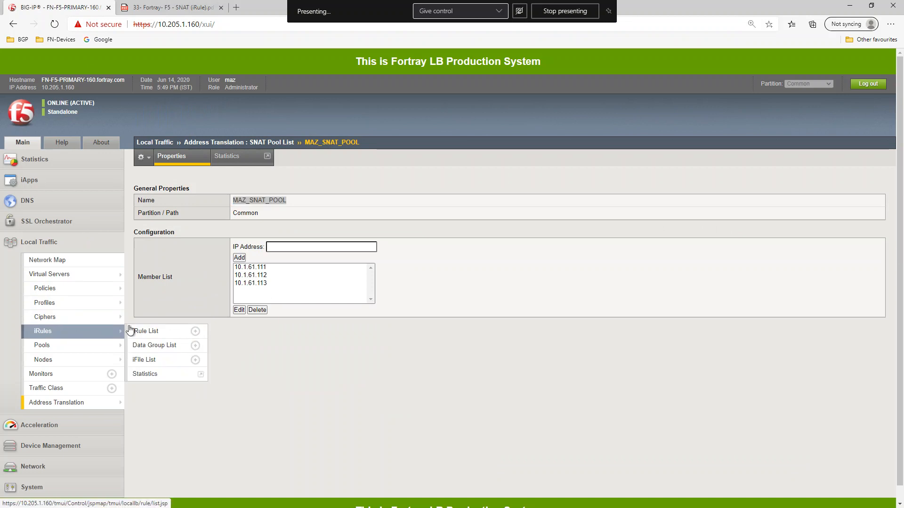
# Create iRule MAZ-SNAT-IRULE with the pasted MAZ_SNAT_POOL code and finish it.
pyautogui.click(146, 331)
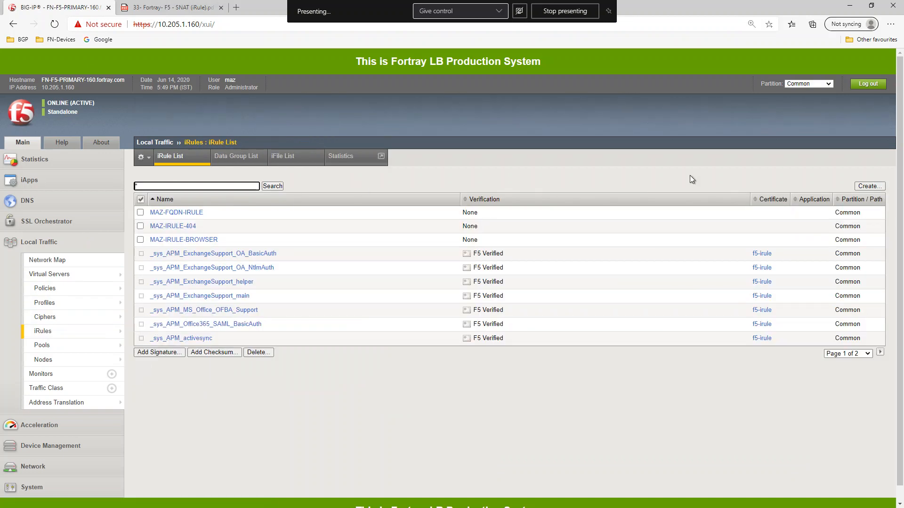
pyautogui.click(868, 186)
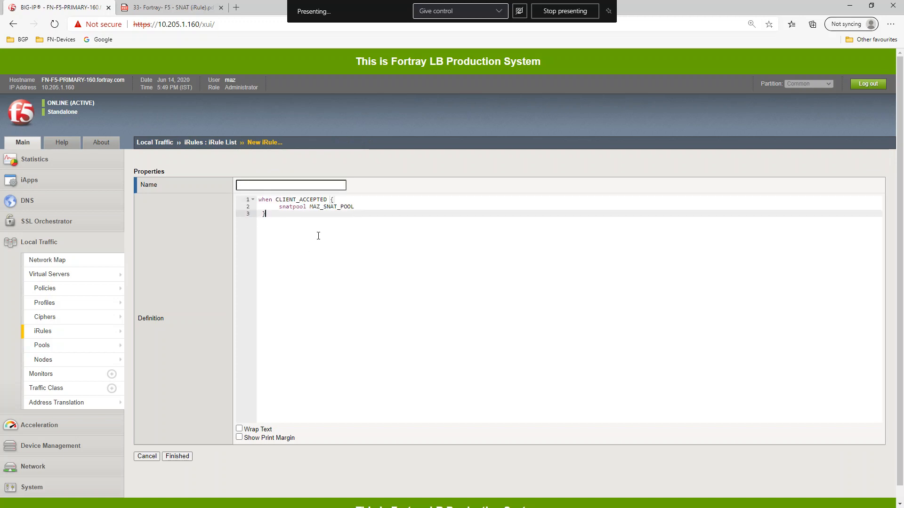
pyautogui.click(170, 7)
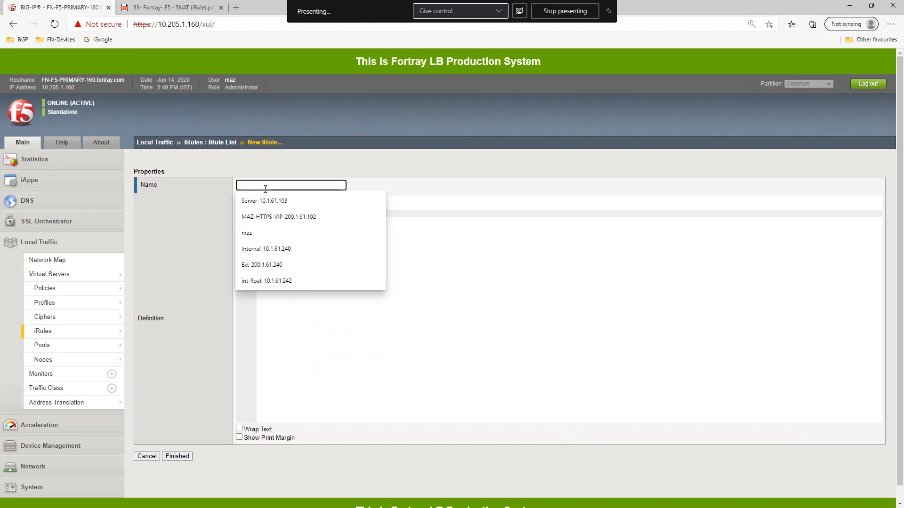
pyautogui.write('MAZ')
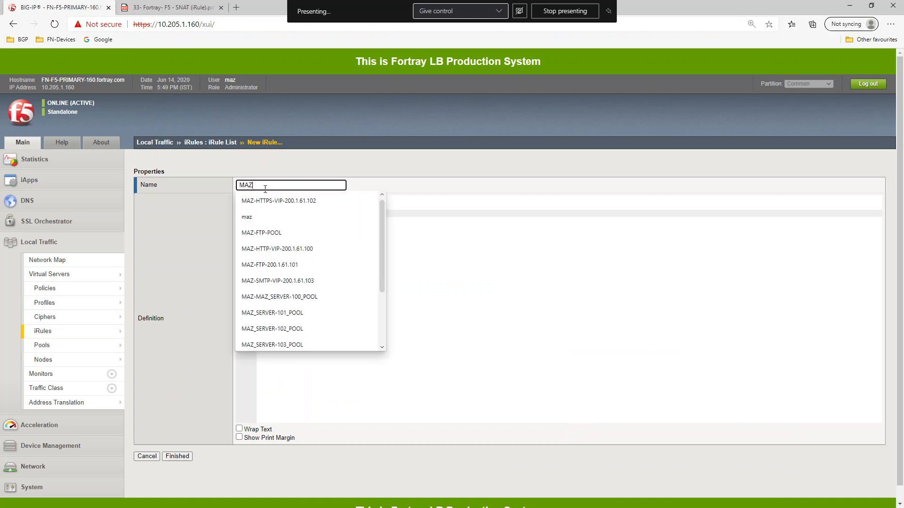
pyautogui.write('-SNAT-')
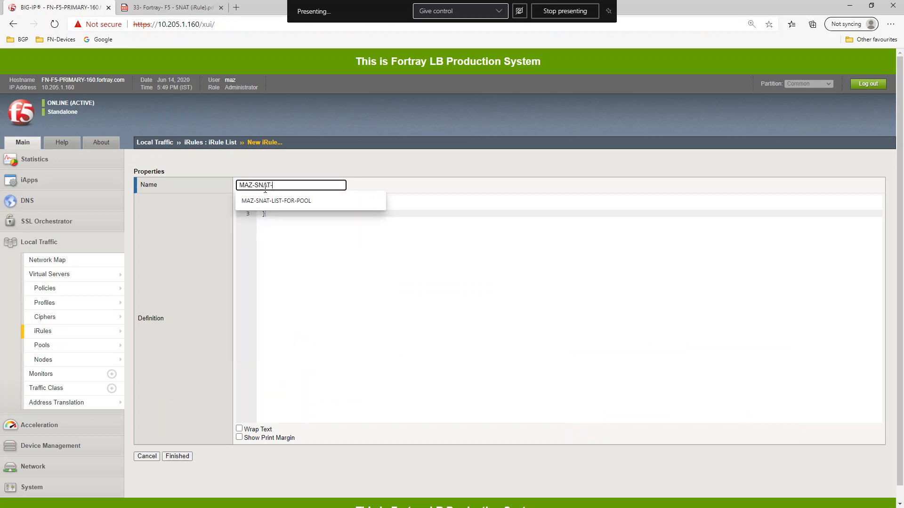
pyautogui.write('-IRULE')
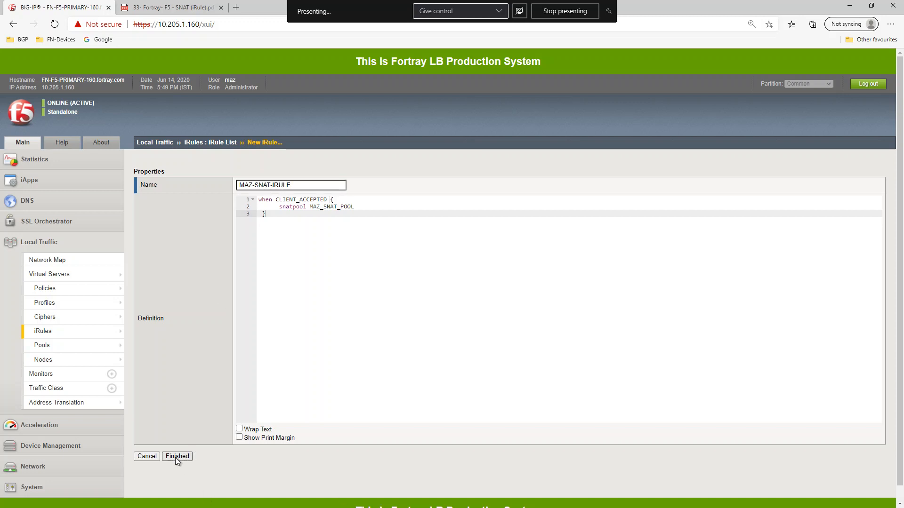
pyautogui.click(177, 456)
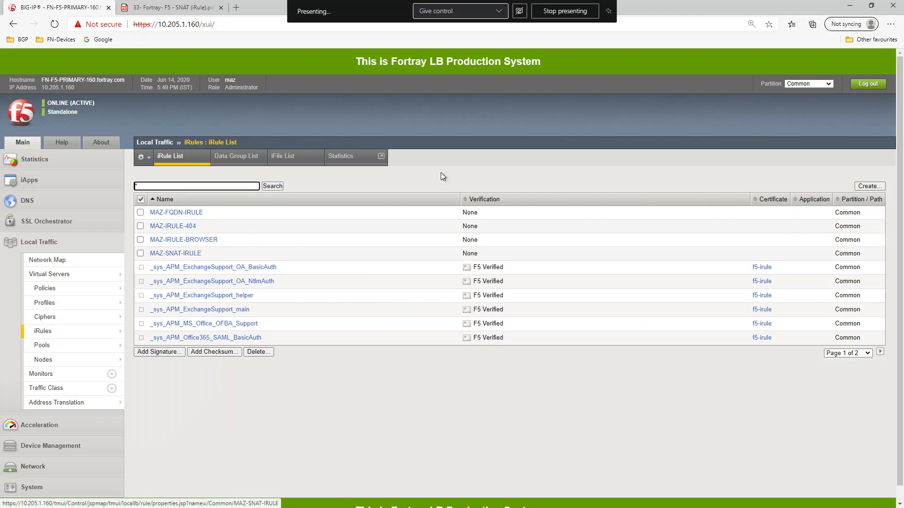
# Review workbook section 6.3, Applying iRule to http Virtual Server, then return to BIG-IP.
pyautogui.click(169, 7)
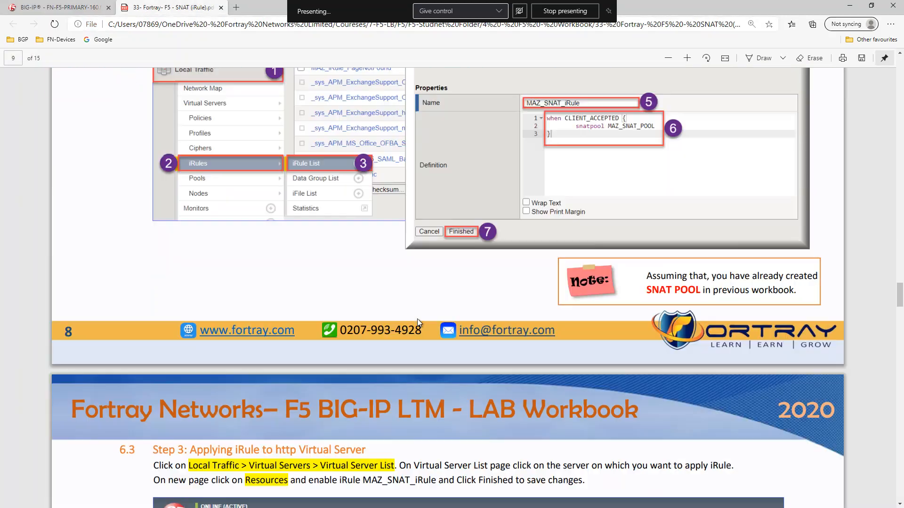
pyautogui.scroll(-3)
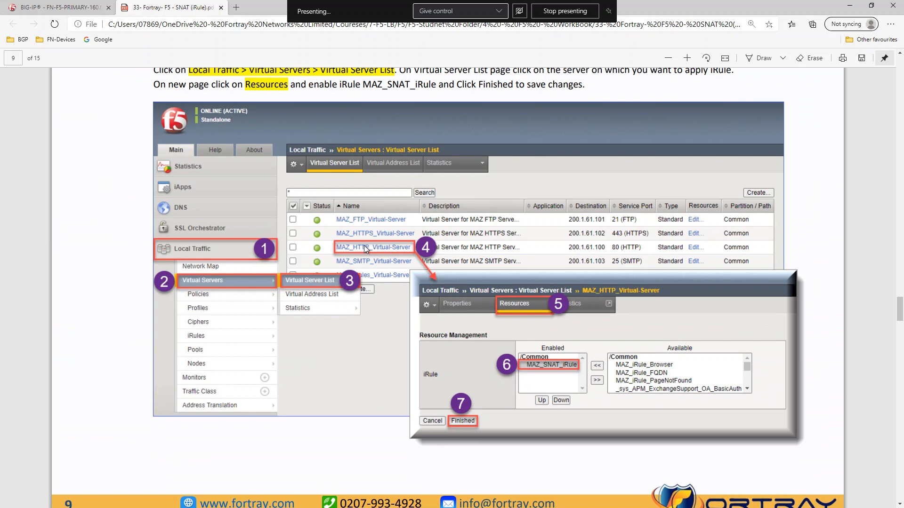
pyautogui.moveTo(600, 377)
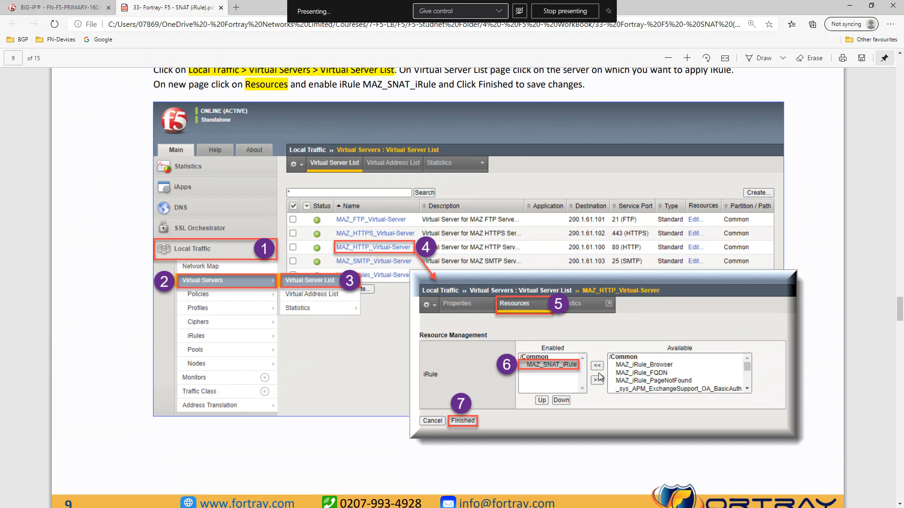
pyautogui.click(54, 7)
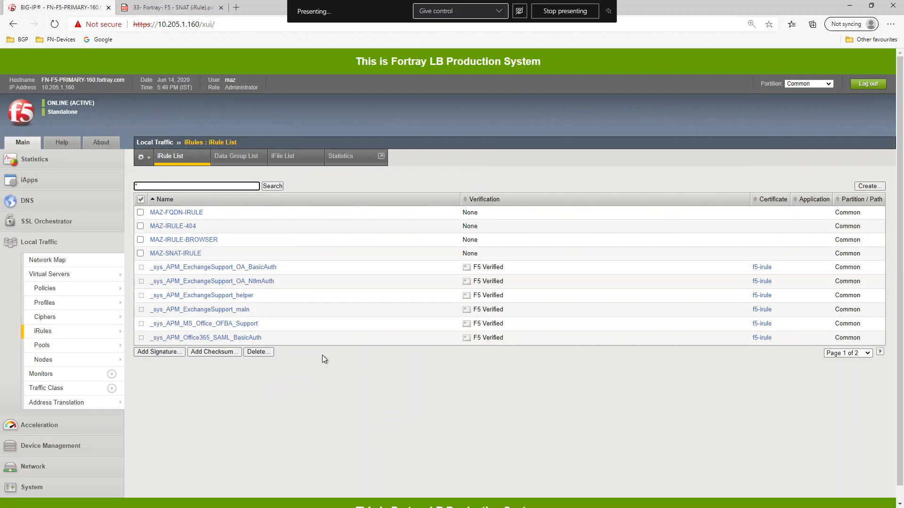
# Set MAZ-HTTP-VIP-200.1.61.100's Source Address Translation to None, then check the workbook.
pyautogui.click(49, 273)
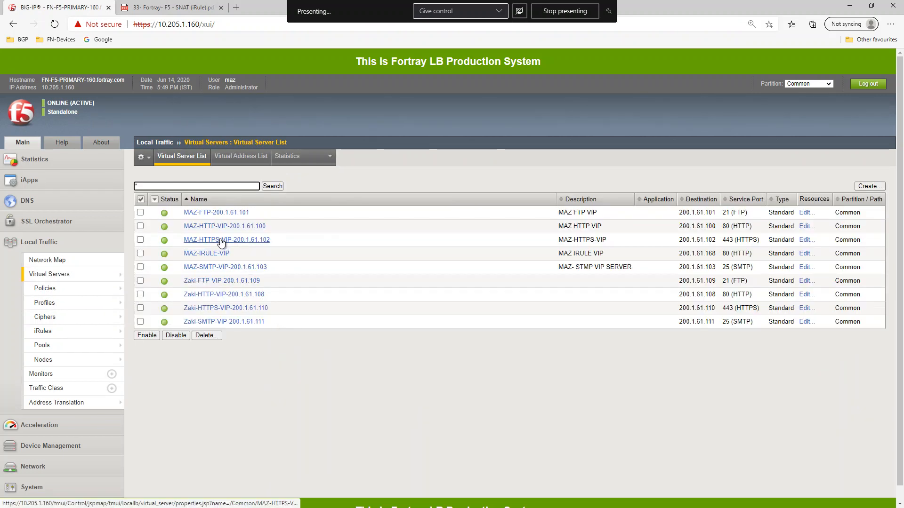
pyautogui.click(224, 226)
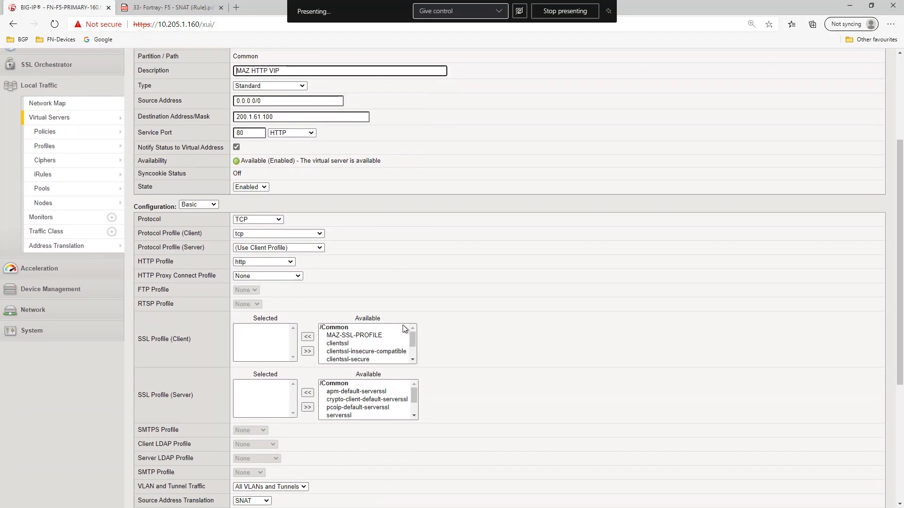
pyautogui.scroll(-3)
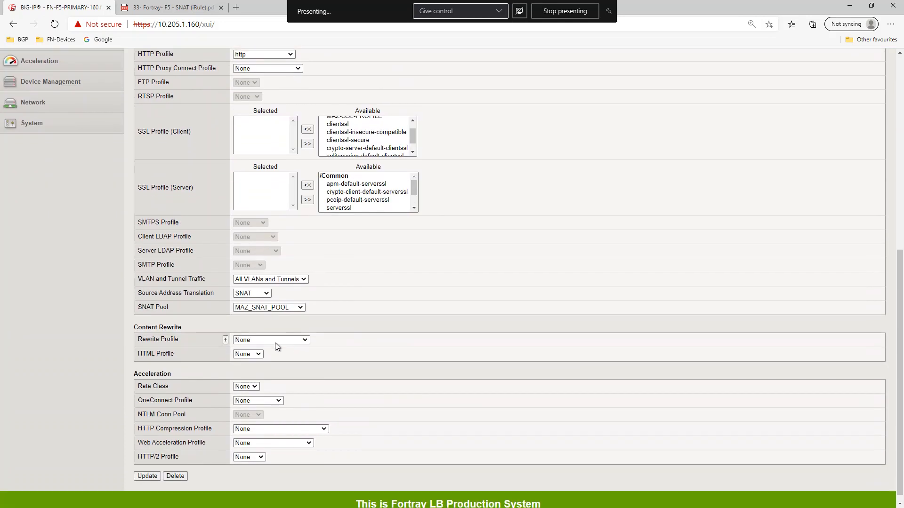
pyautogui.click(252, 293)
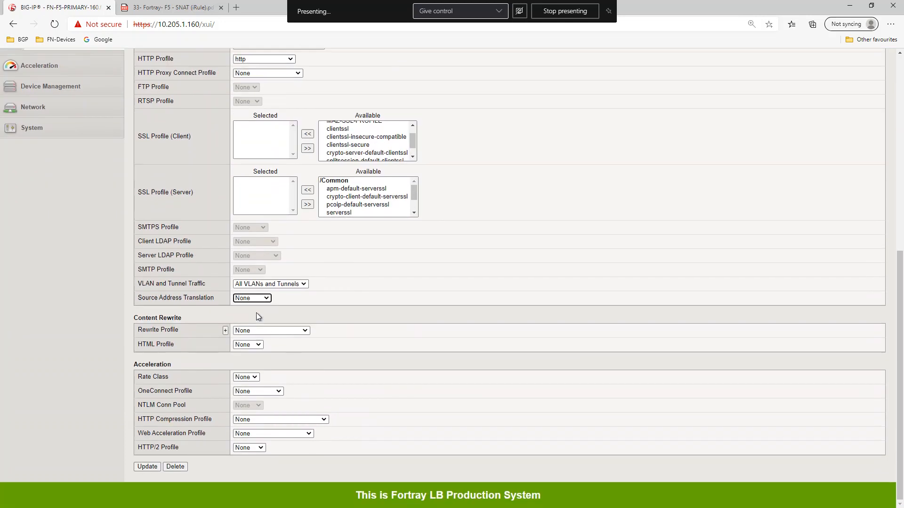
pyautogui.scroll(3)
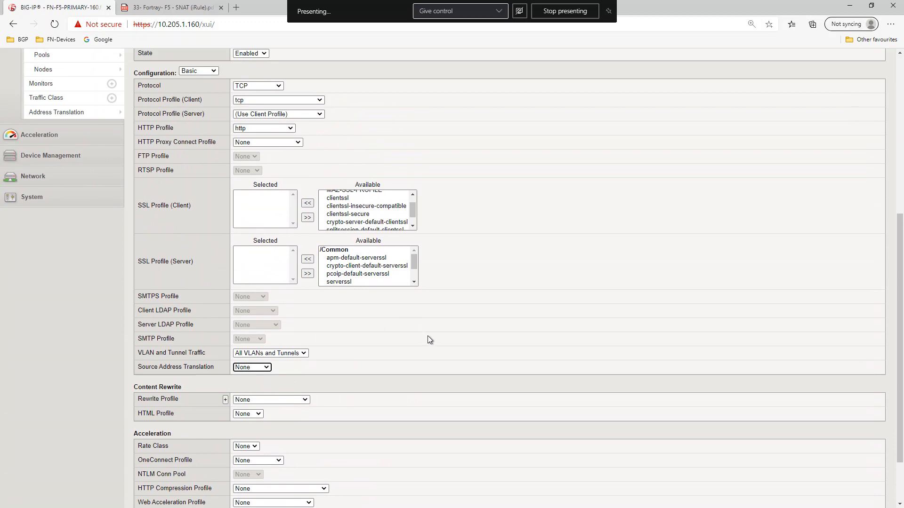
pyautogui.scroll(-3)
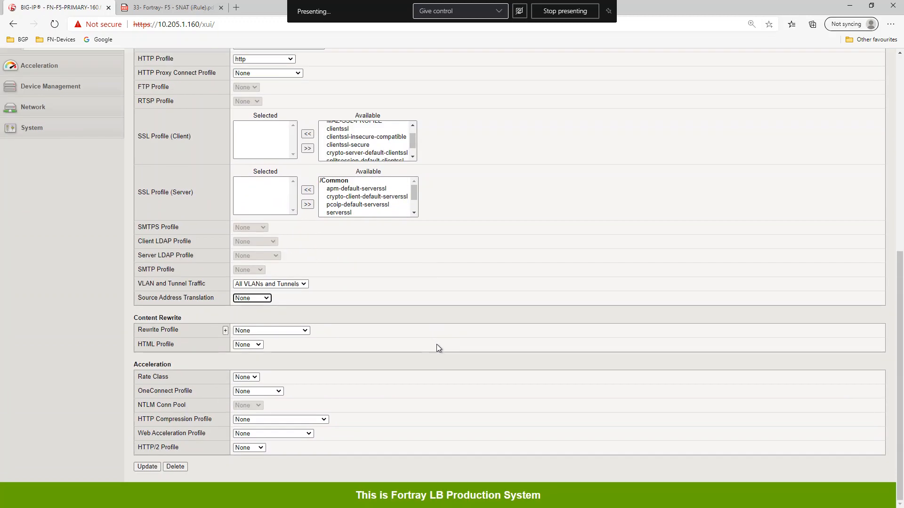
pyautogui.click(167, 7)
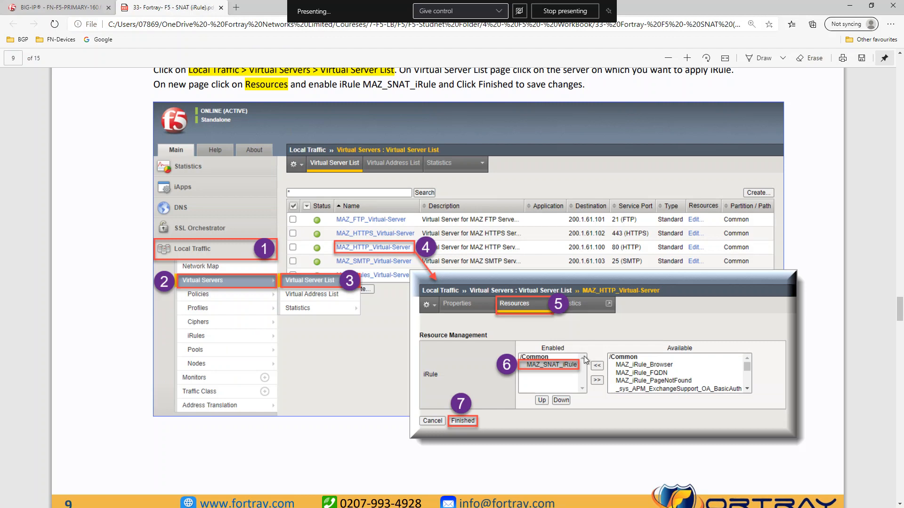
# Enable MAZ-SNAT-IRULE in the virtual server's Resources iRules and finish.
pyautogui.click(54, 8)
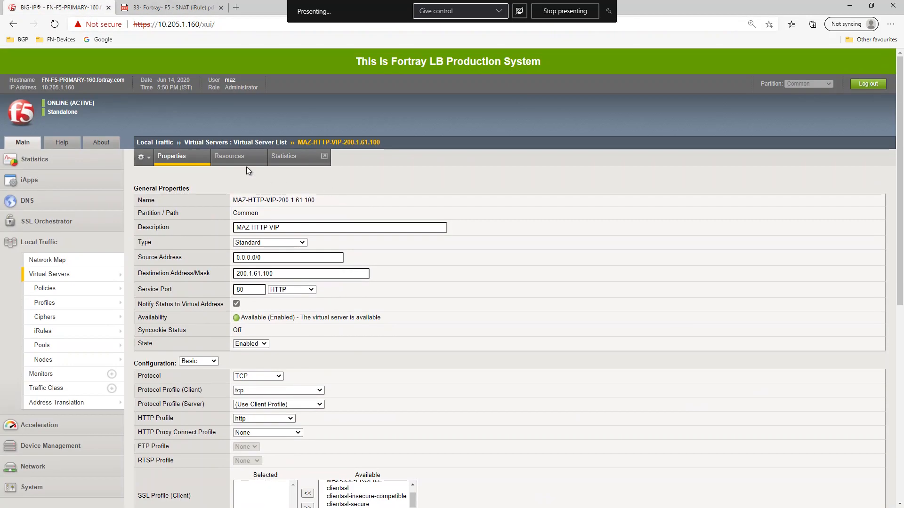
pyautogui.click(229, 155)
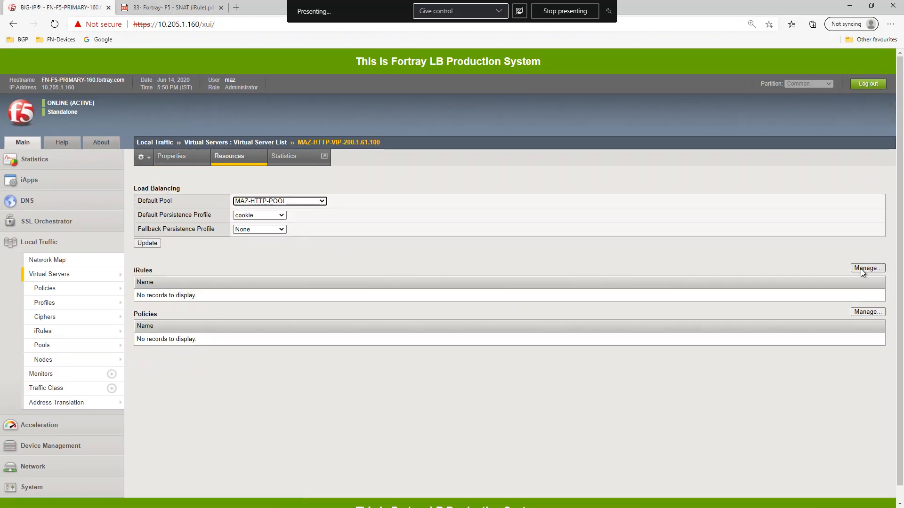
pyautogui.click(867, 268)
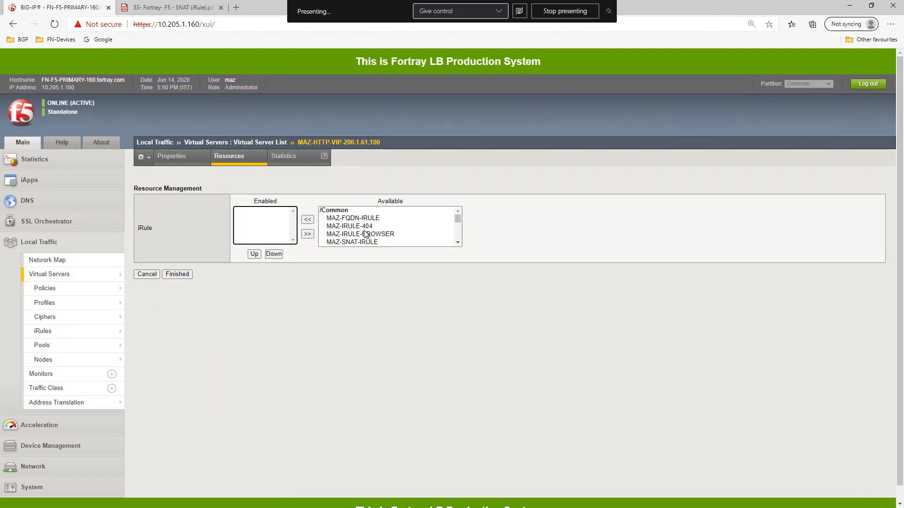
pyautogui.click(307, 219)
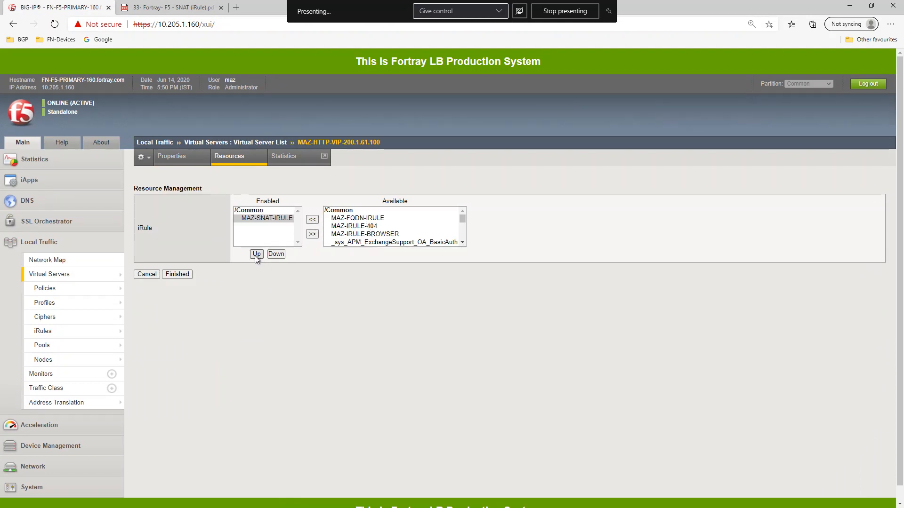
pyautogui.click(176, 274)
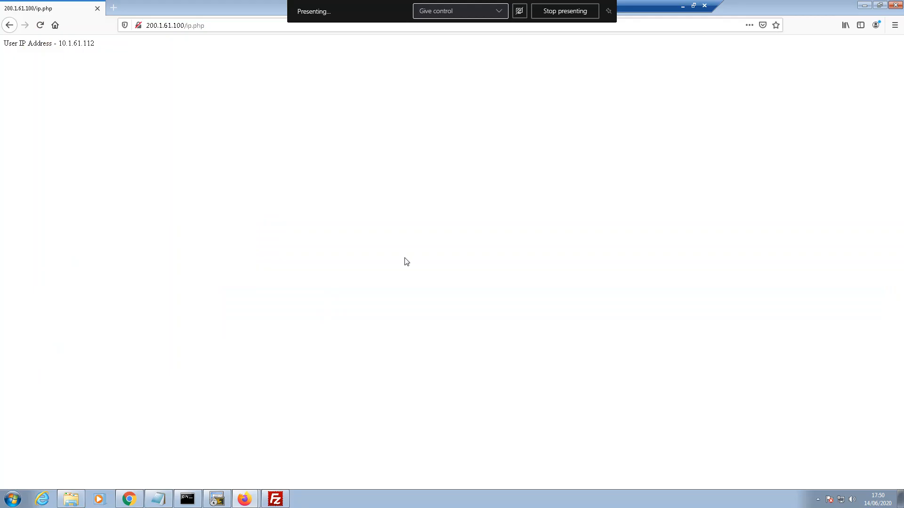
# Reload 200.1.61.100 in Firefox and view the client IP page, then manage iRules again.
pyautogui.click(173, 24)
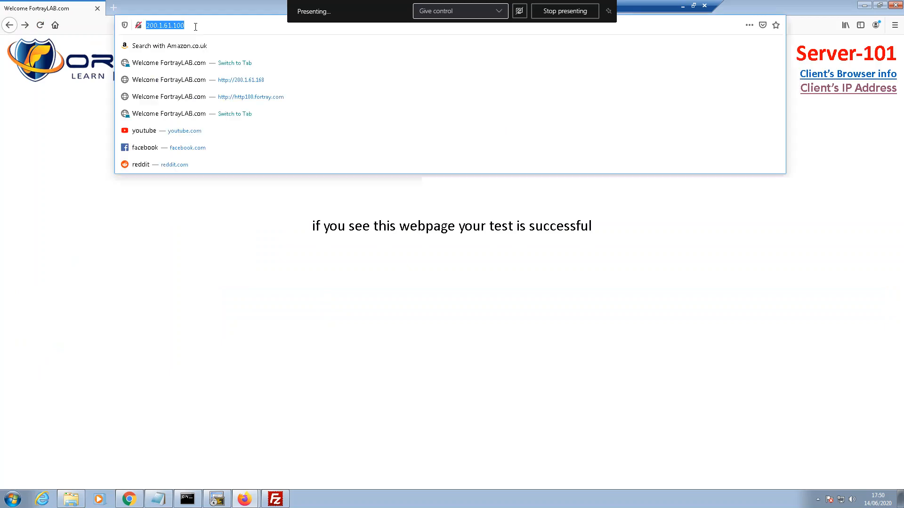
pyautogui.press('Return')
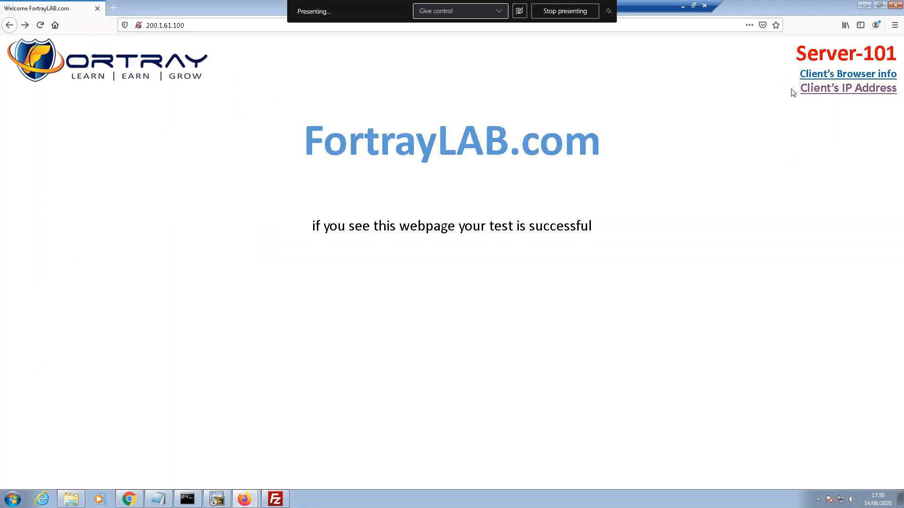
pyautogui.click(847, 87)
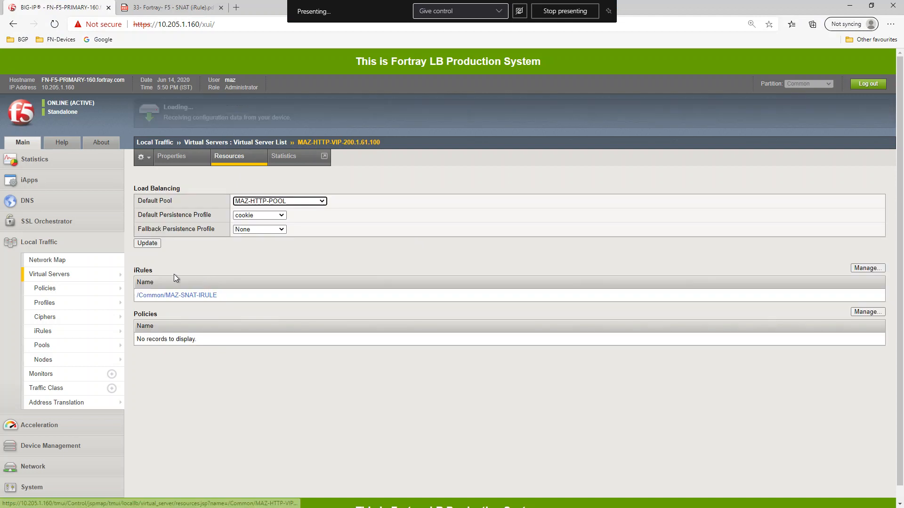
pyautogui.click(867, 267)
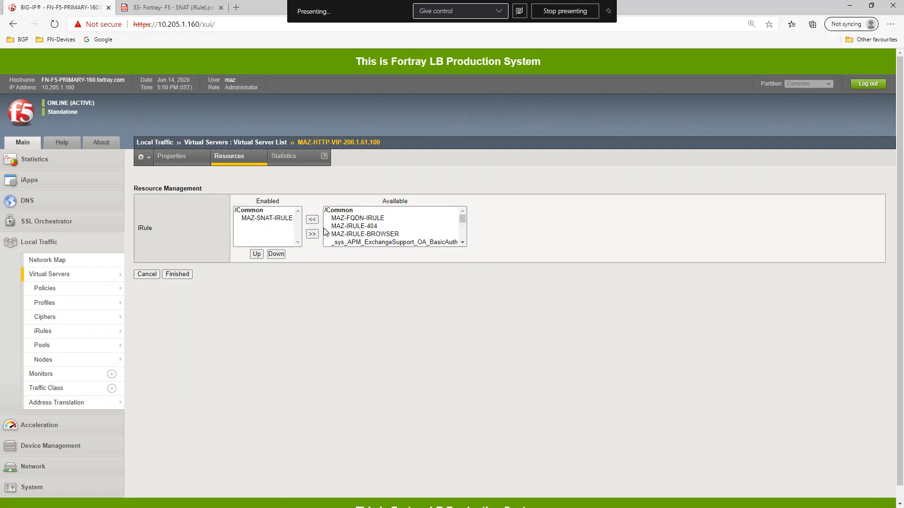
# Move MAZ-SNAT-IRULE back to Available, finish, and reload the test site.
pyautogui.click(307, 234)
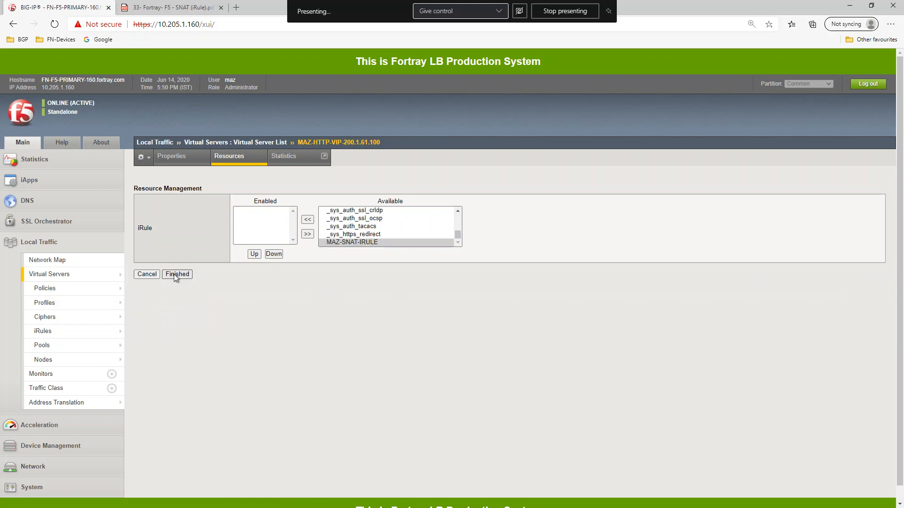
pyautogui.click(177, 274)
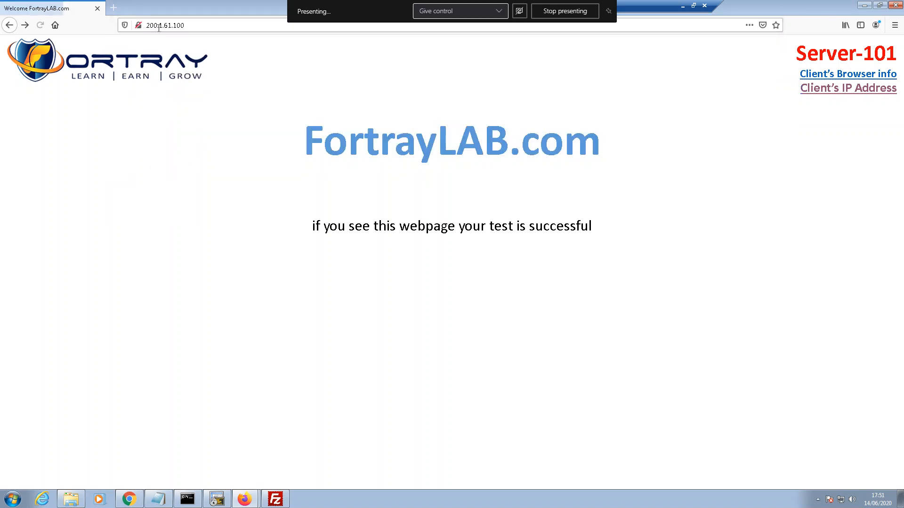
pyautogui.click(166, 24)
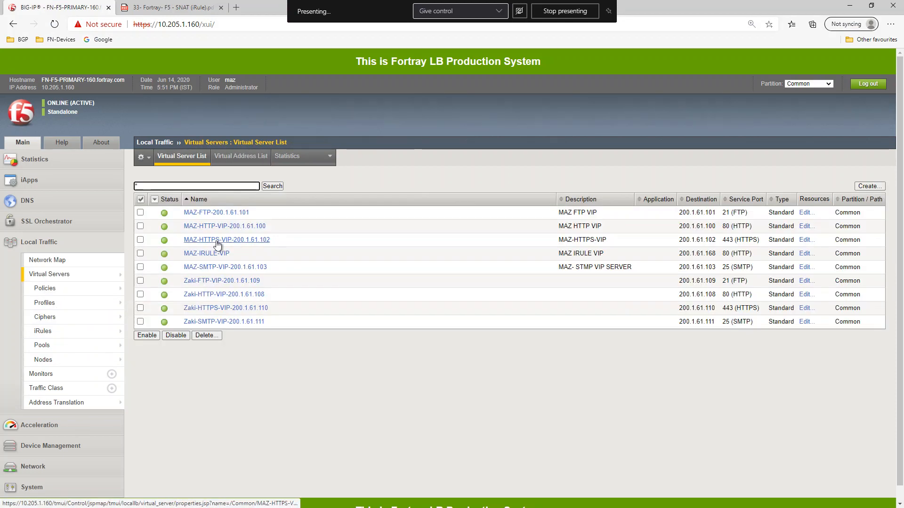
# Change MAZ-HTTP-VIP-200.1.61.100's Source Address Translation from SNAT to None.
pyautogui.click(223, 226)
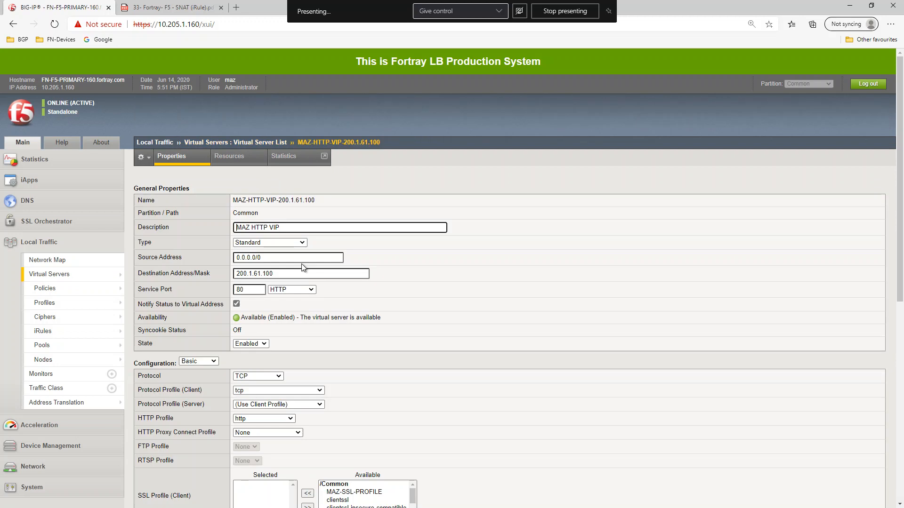
pyautogui.scroll(-3)
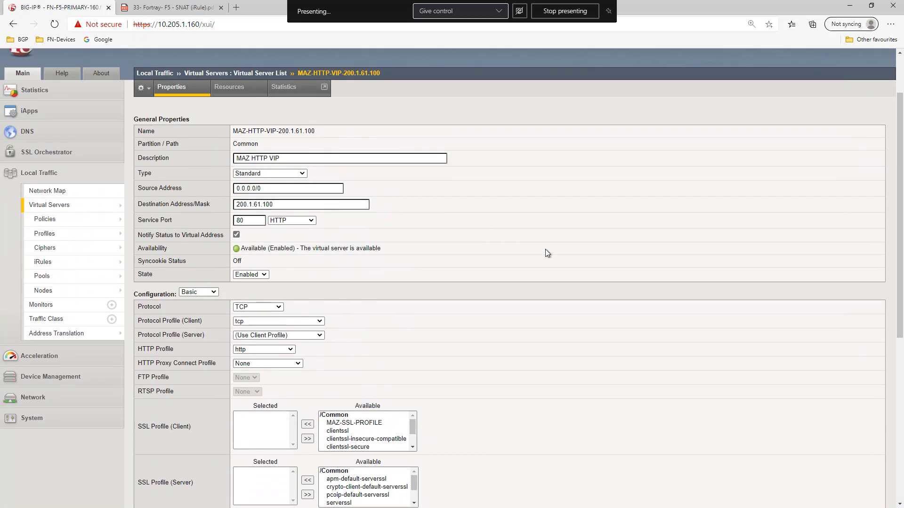
pyautogui.scroll(-3)
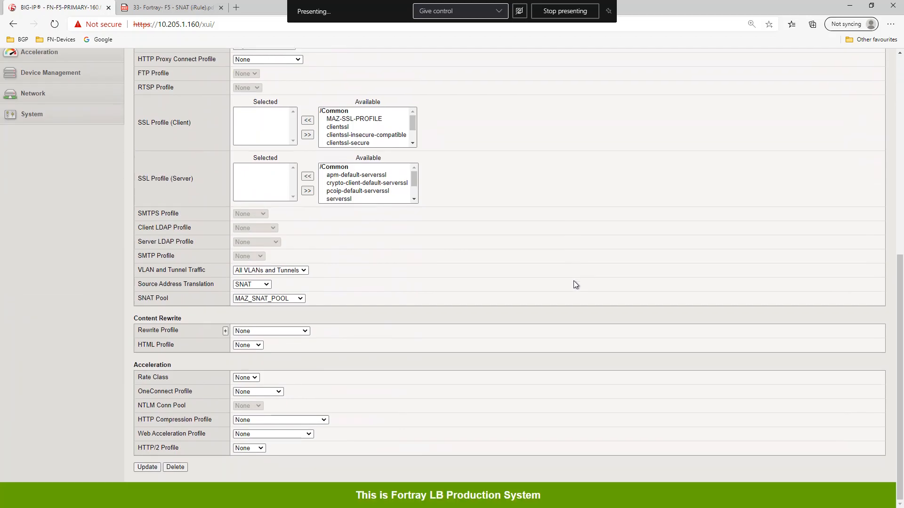
pyautogui.moveTo(282, 302)
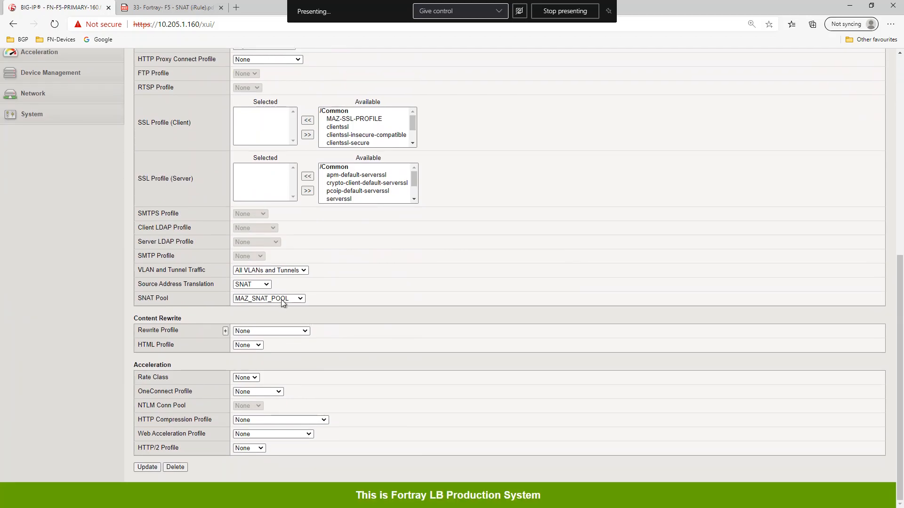
pyautogui.click(268, 298)
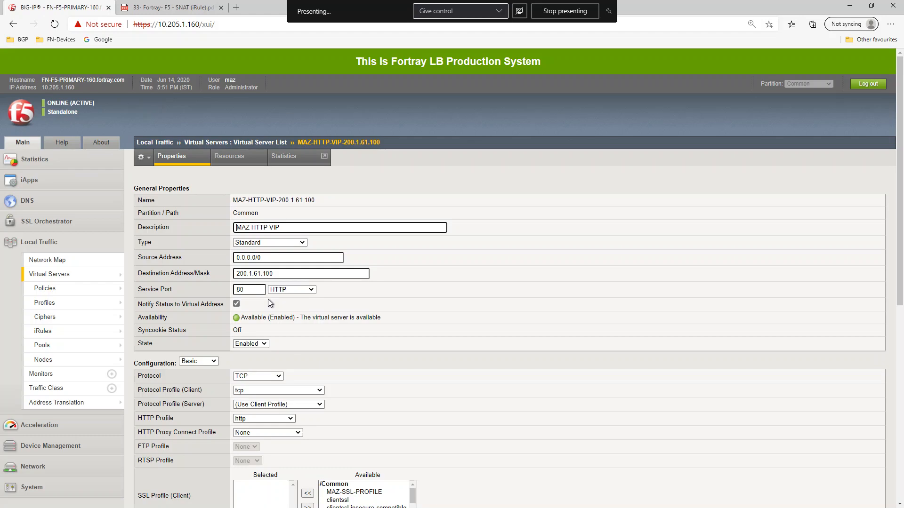
pyautogui.scroll(-3)
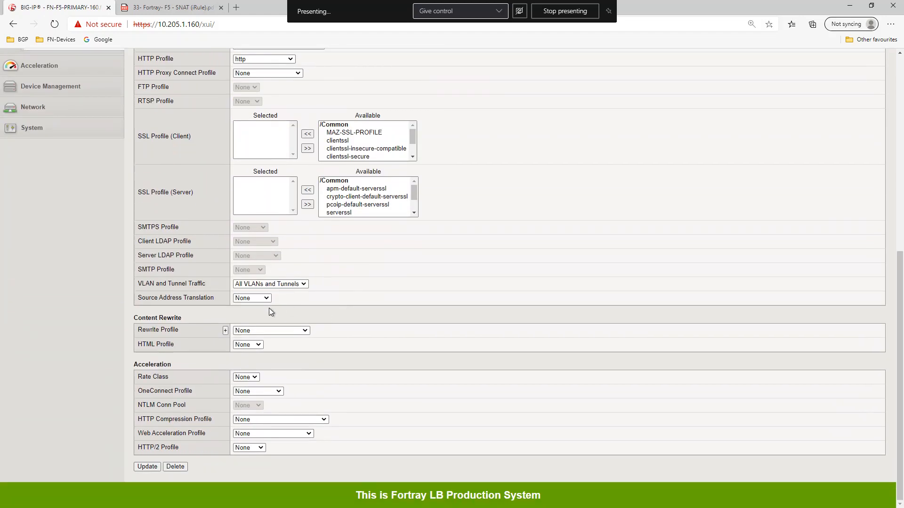
pyautogui.scroll(3)
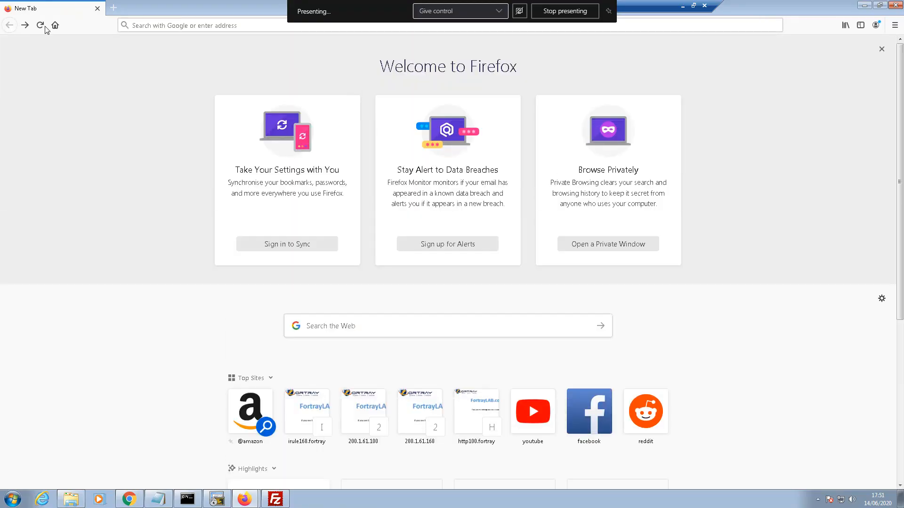
# Load 200.1.61.100 in Firefox and return to the virtual server's properties.
pyautogui.click(362, 411)
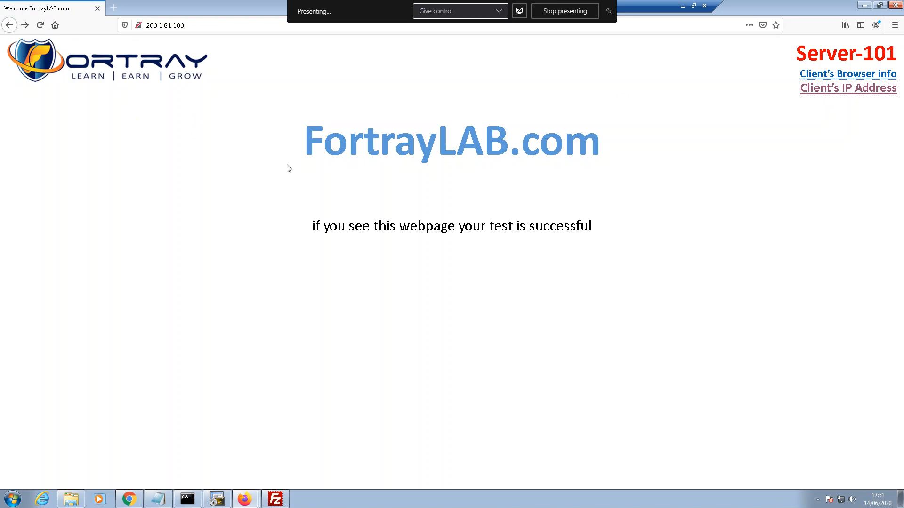
pyautogui.click(58, 7)
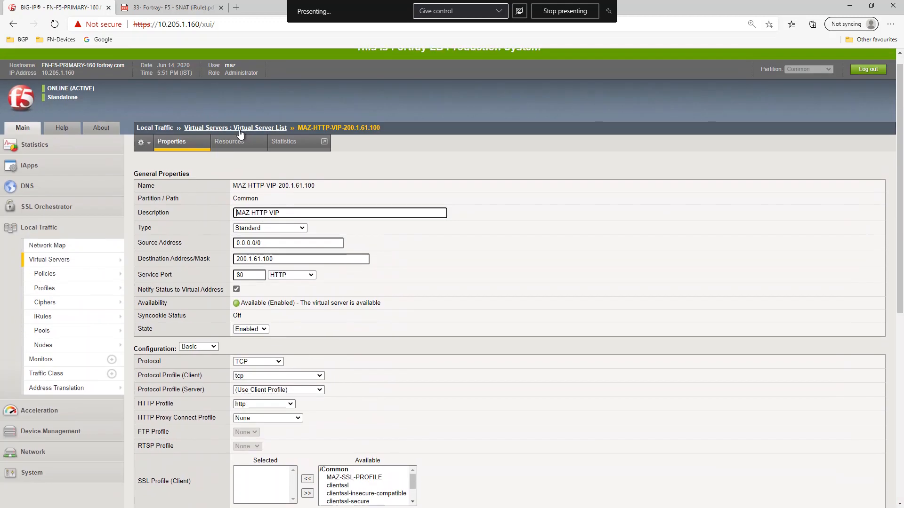
# Review the virtual server's iRules, view MAZ_SNAT_POOL in the SNAT Pool List, and reload the test page.
pyautogui.click(229, 141)
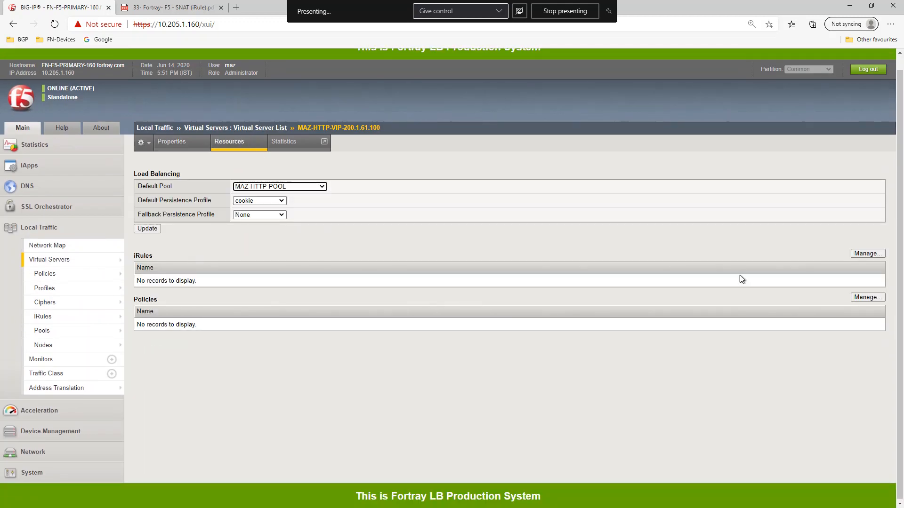
pyautogui.click(171, 141)
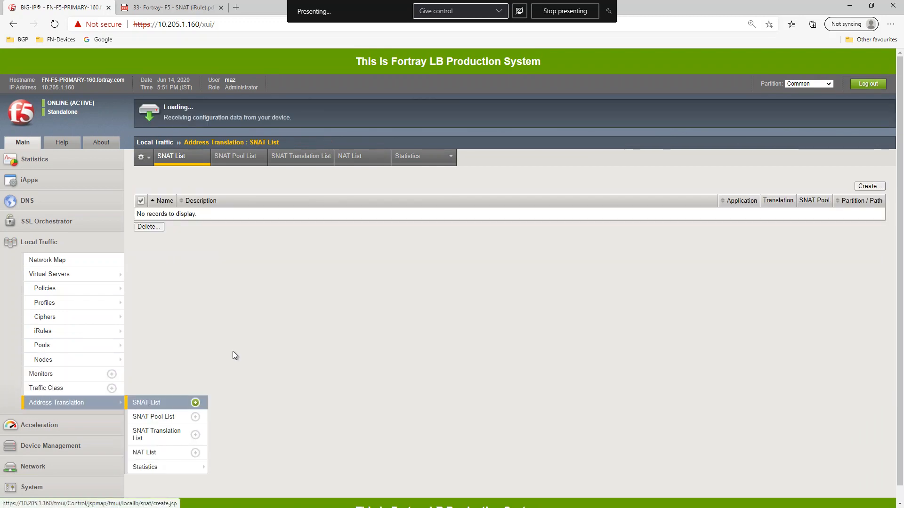
pyautogui.moveTo(167, 416)
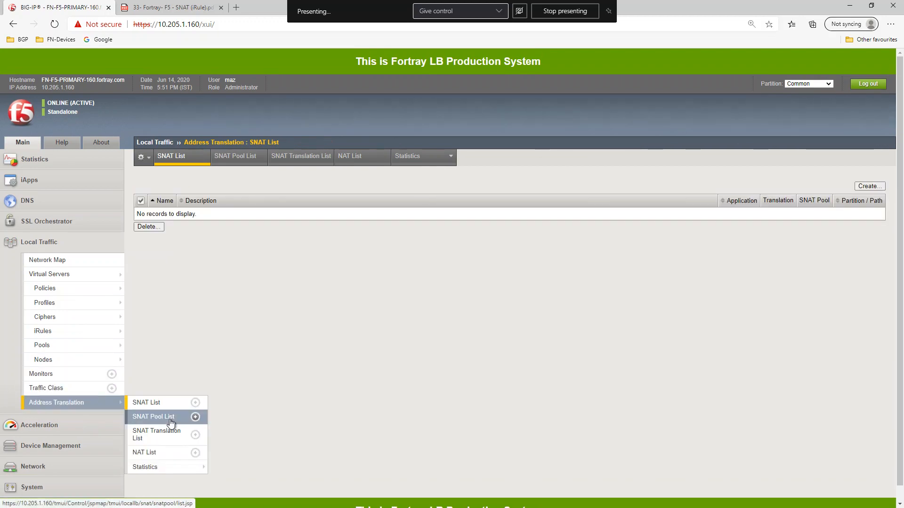
pyautogui.click(169, 7)
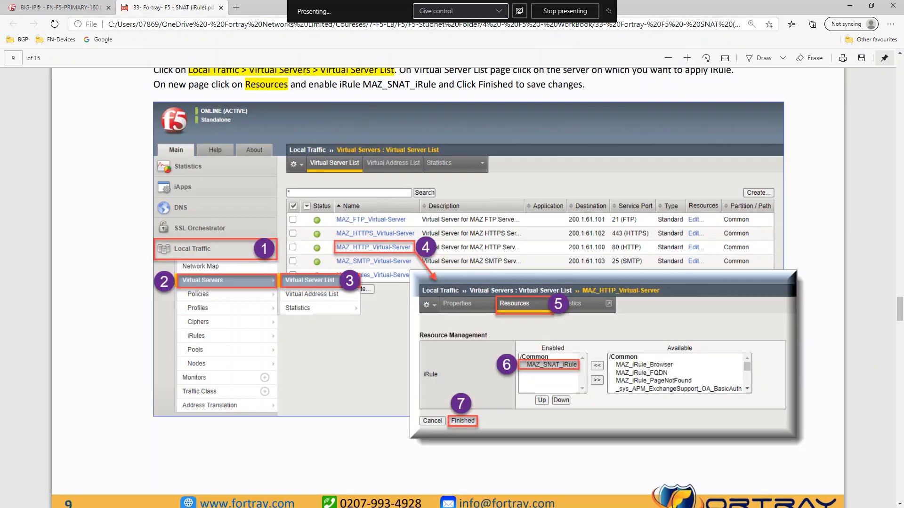
pyautogui.moveTo(55, 8)
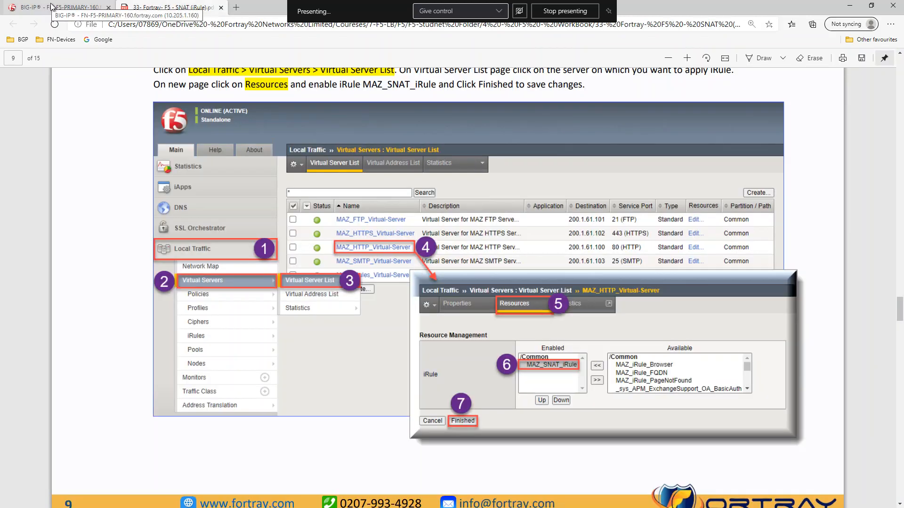
pyautogui.click(63, 7)
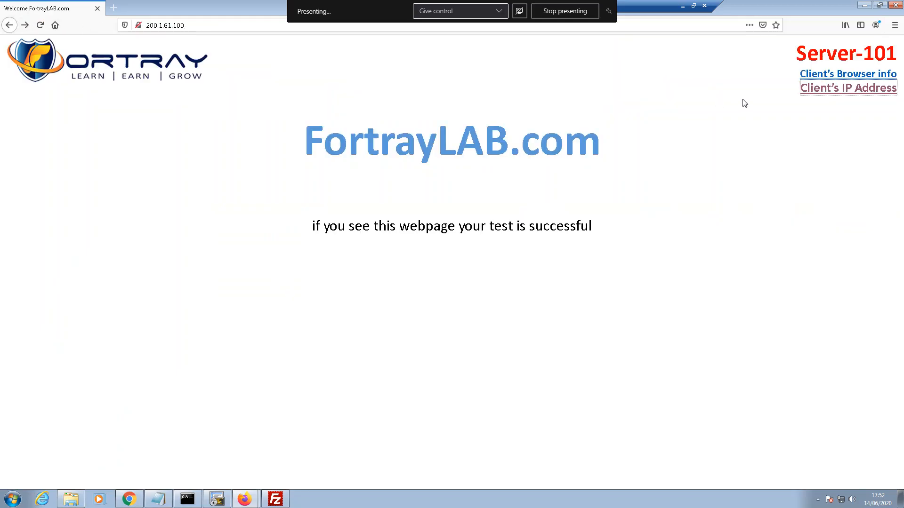
pyautogui.click(847, 88)
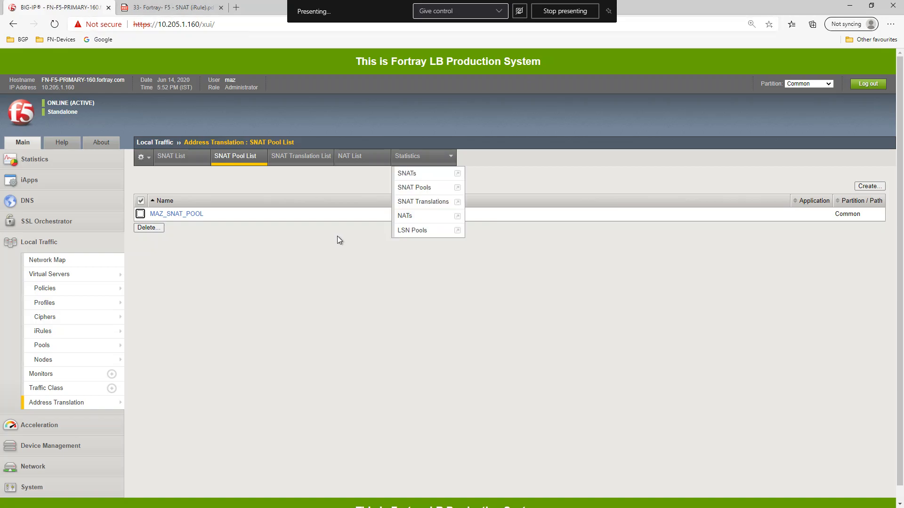
# Move MAZ-SNAT-IRULE to Enabled in MAZ-HTTP-VIP-200.1.61.100's Resources iRules and finish.
pyautogui.click(49, 274)
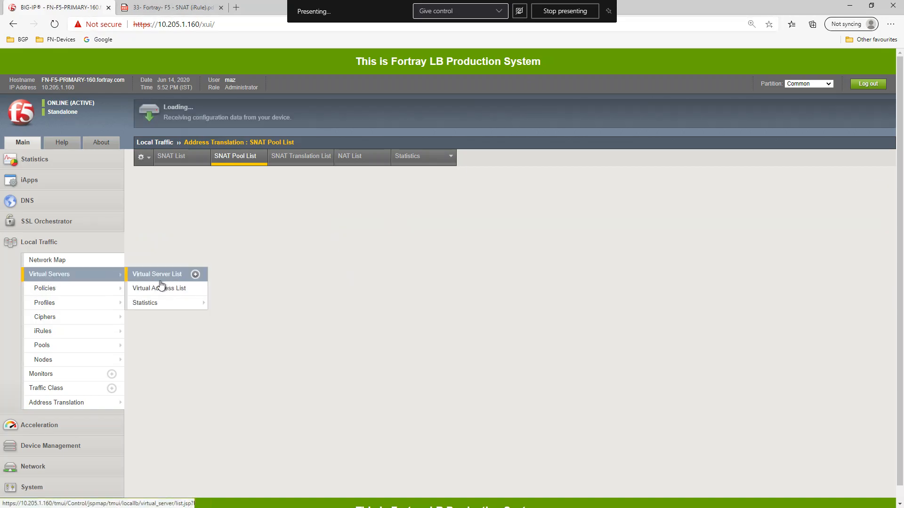
pyautogui.click(157, 274)
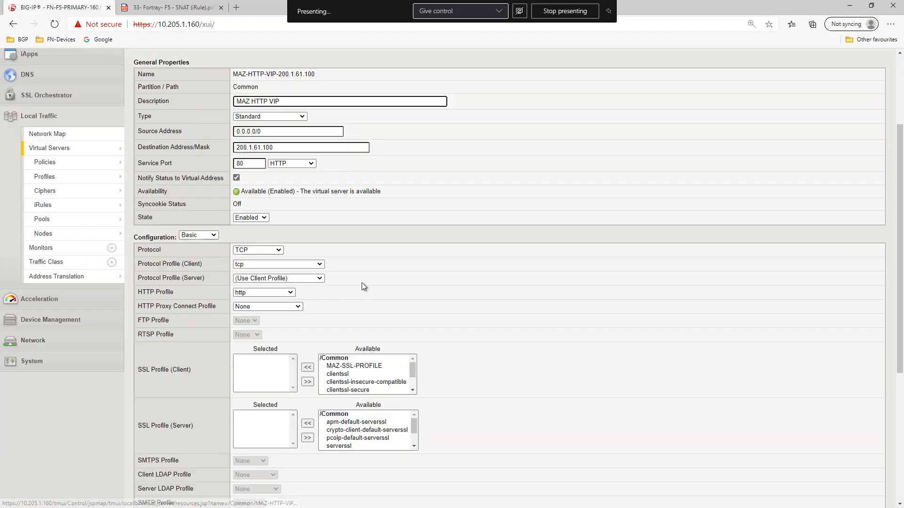
pyautogui.scroll(-3)
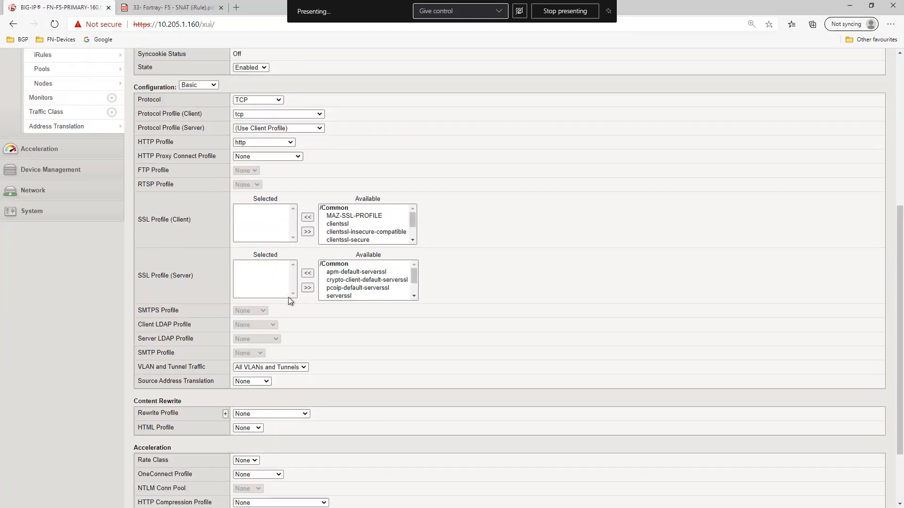
pyautogui.click(228, 156)
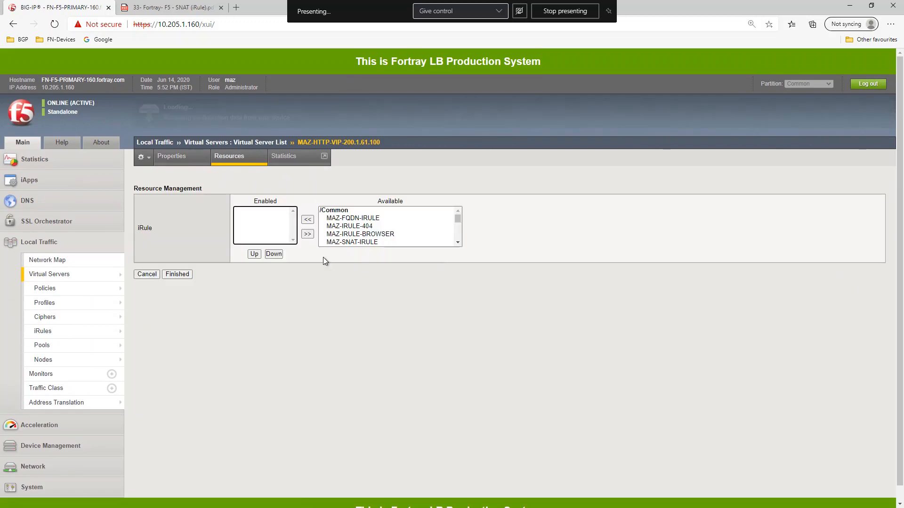
pyautogui.click(351, 242)
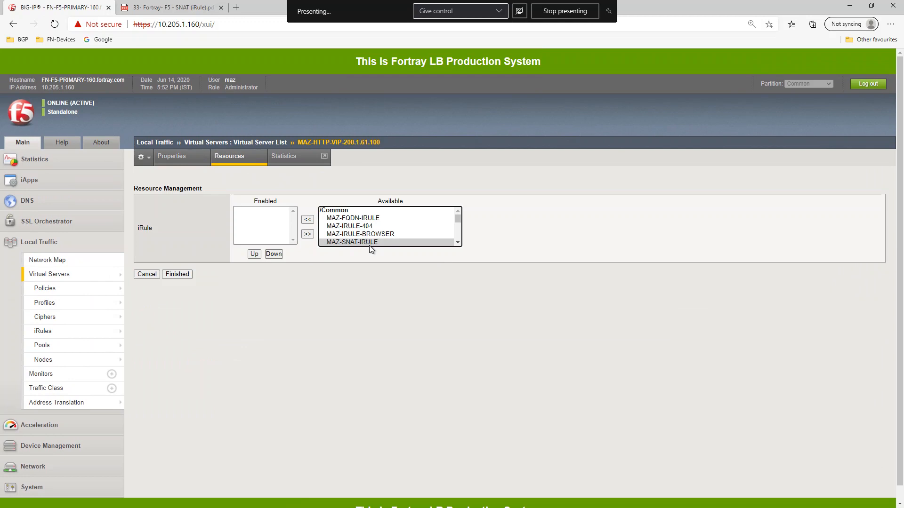
pyautogui.click(311, 219)
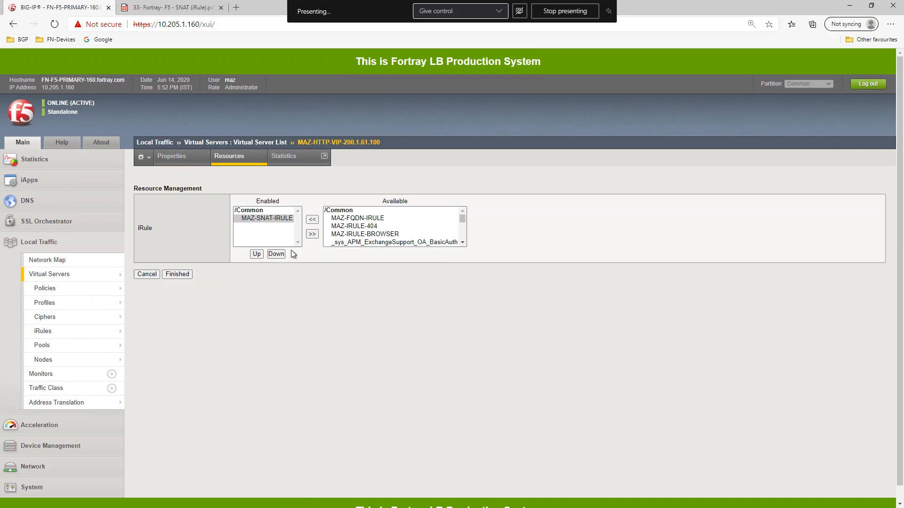
pyautogui.moveTo(260, 252)
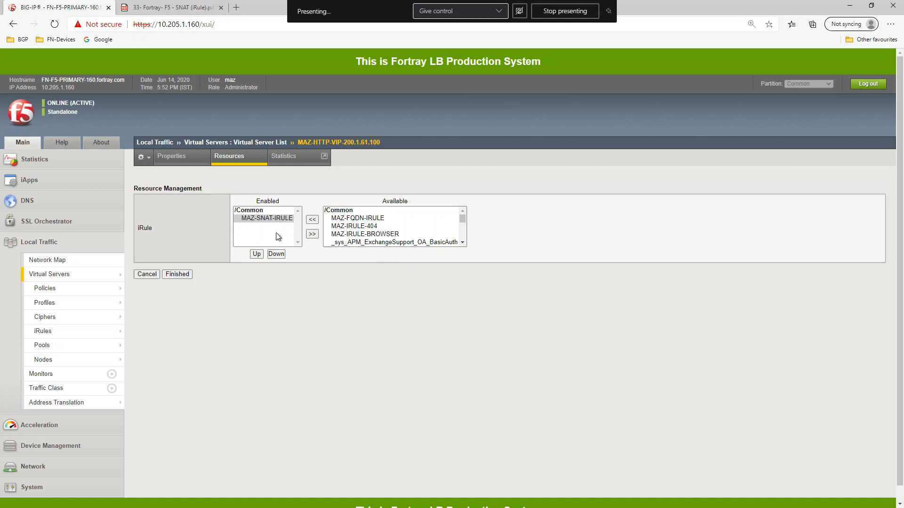
pyautogui.click(176, 274)
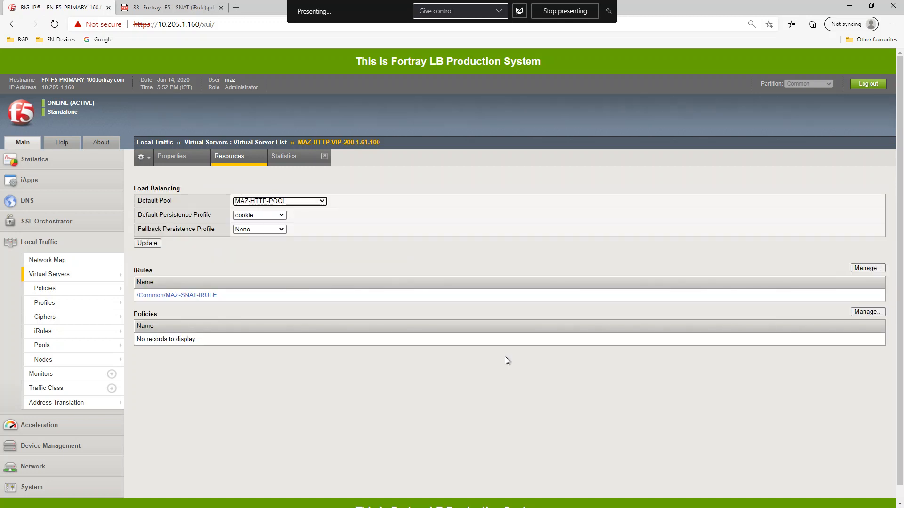
pyautogui.moveTo(480, 337)
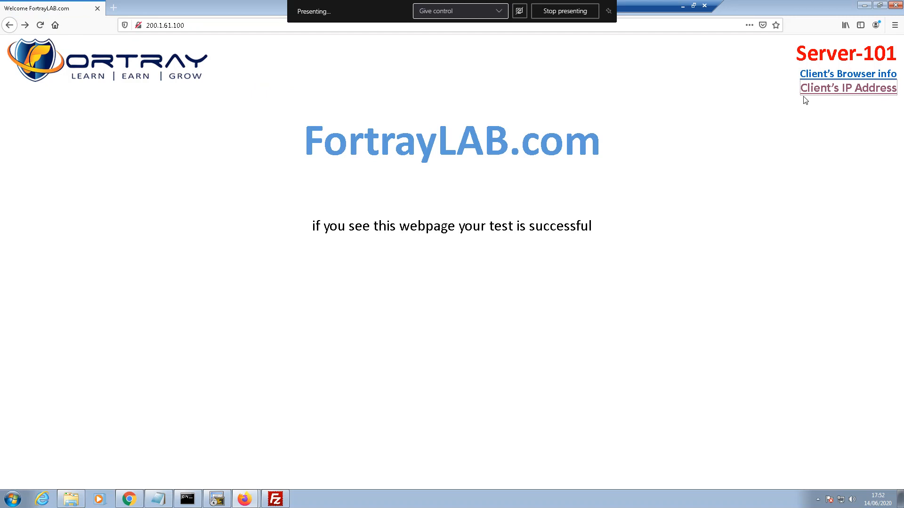
pyautogui.click(847, 87)
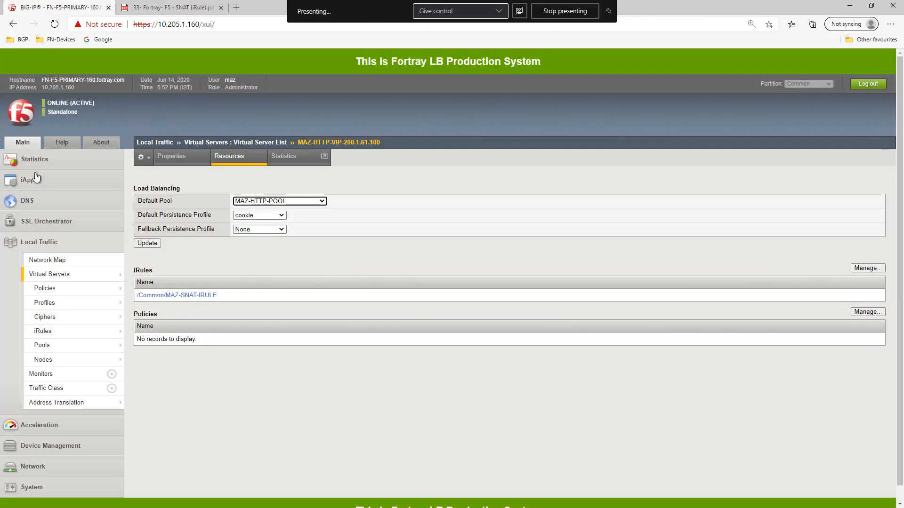
# Show Local Traffic SNAT Translations statistics with 20-second auto refresh, then return to the workbook PDF.
pyautogui.click(34, 159)
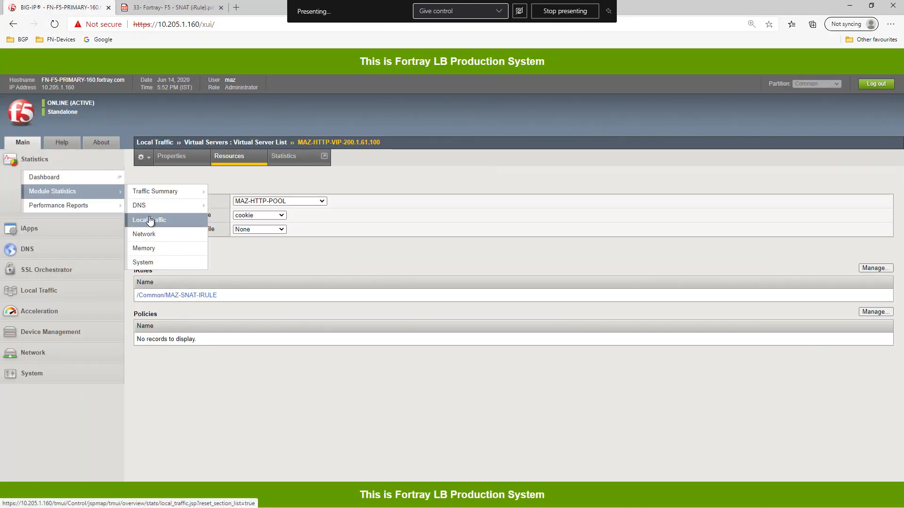
pyautogui.click(149, 220)
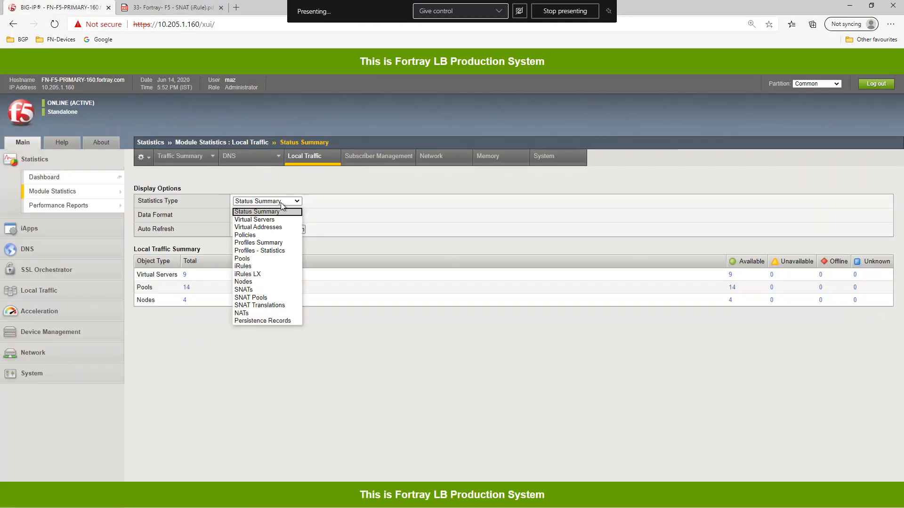
pyautogui.click(260, 305)
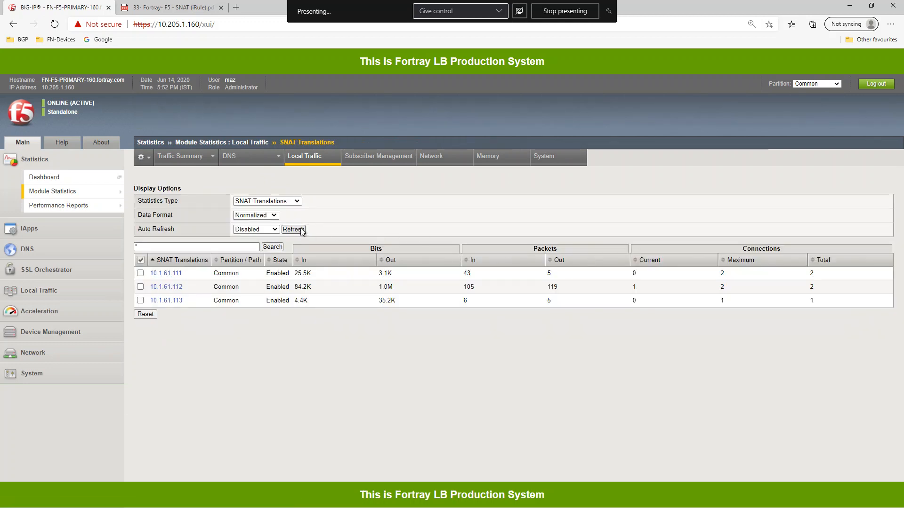
pyautogui.click(255, 229)
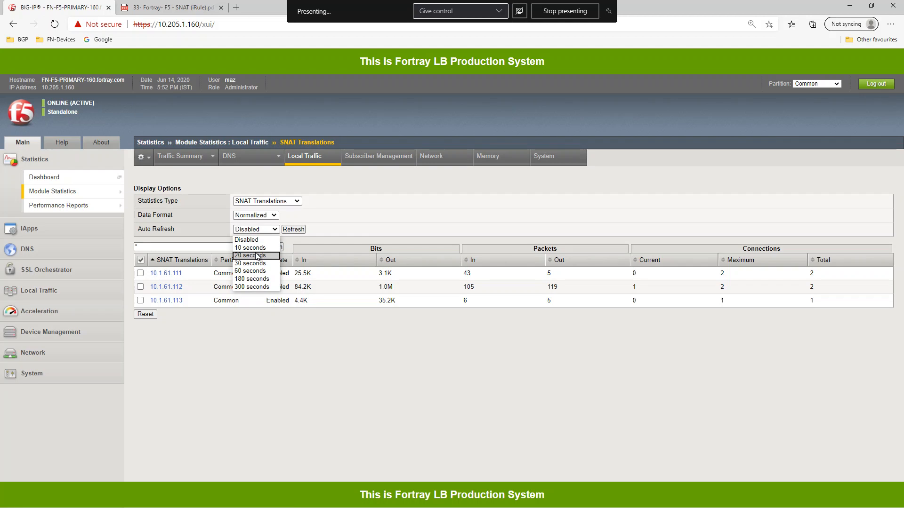
pyautogui.click(248, 255)
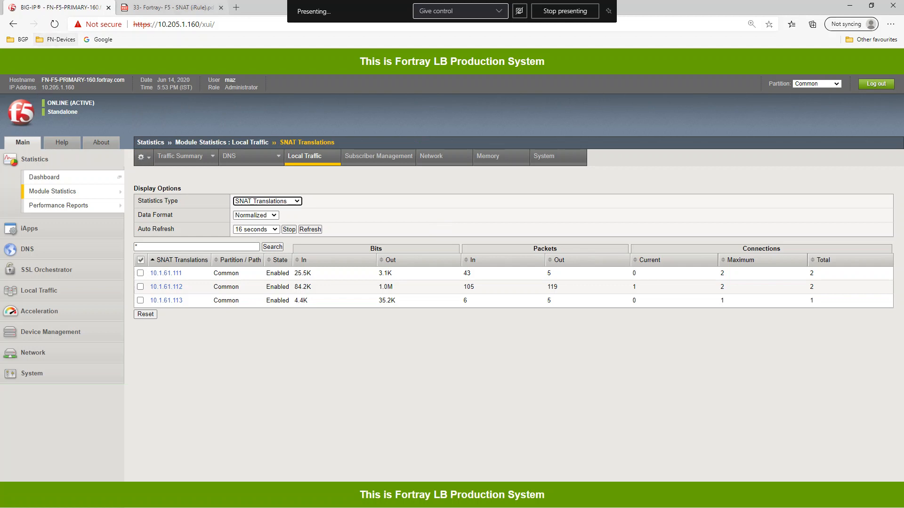
pyautogui.click(167, 7)
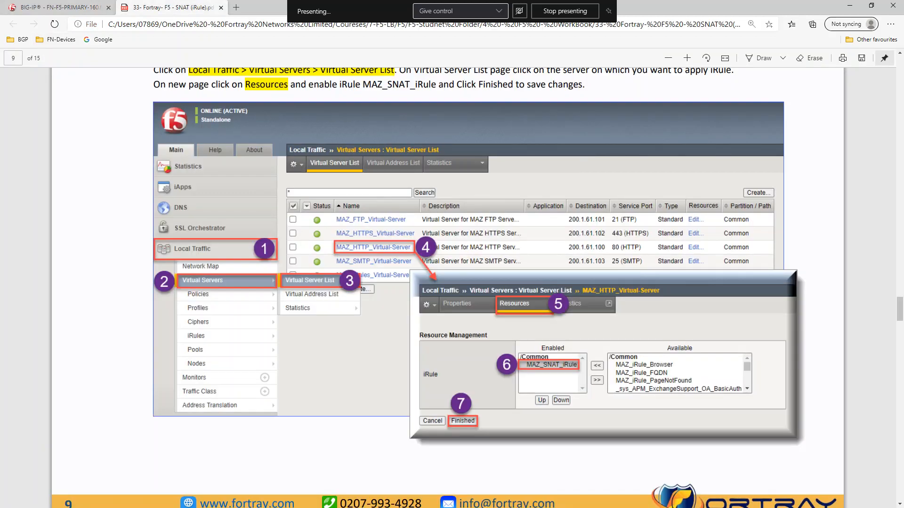